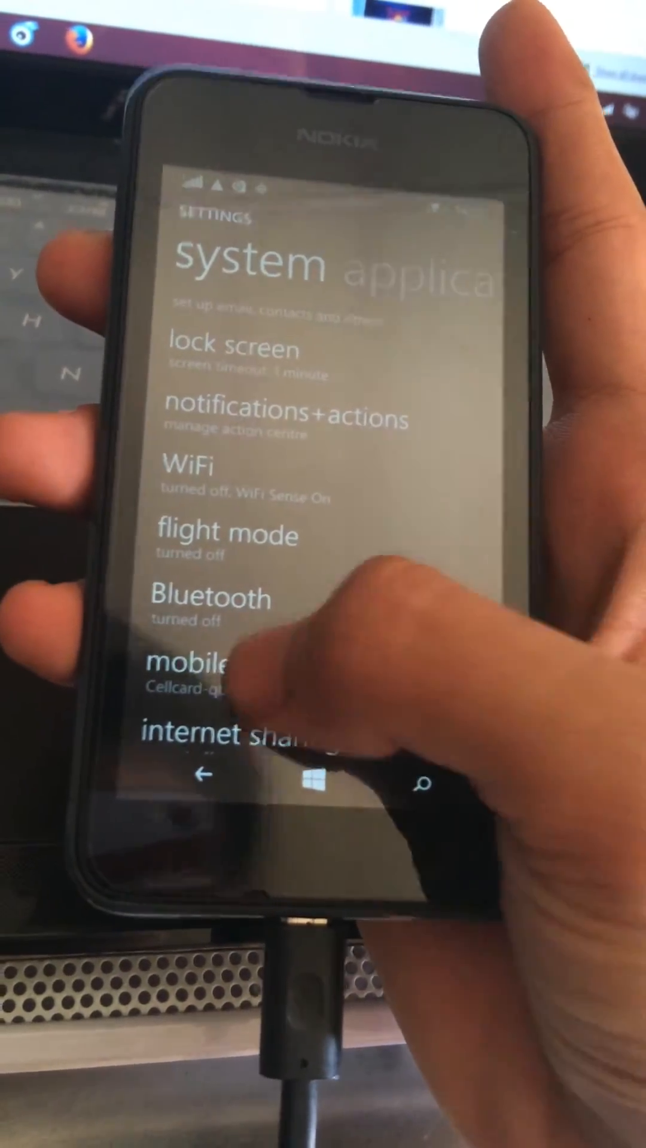
# - Open the 'internet sharing' entry in the system settings list
pyautogui.click(206, 665)
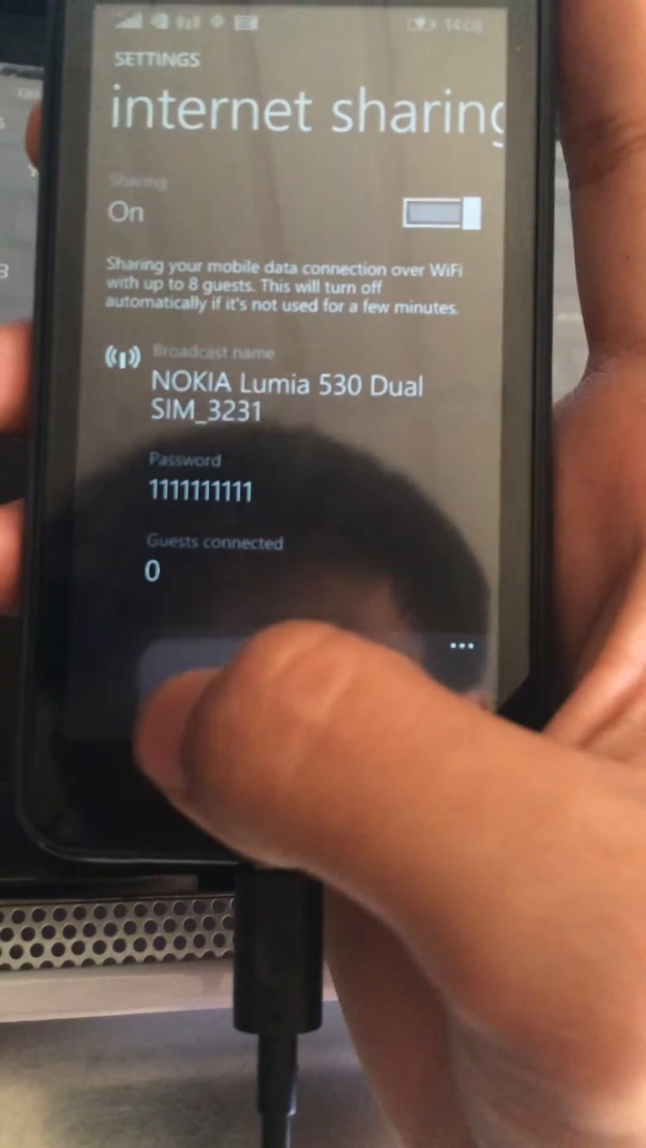
# - With sharing On and broadcast name and password shown, return to the system list
pyautogui.click(209, 741)
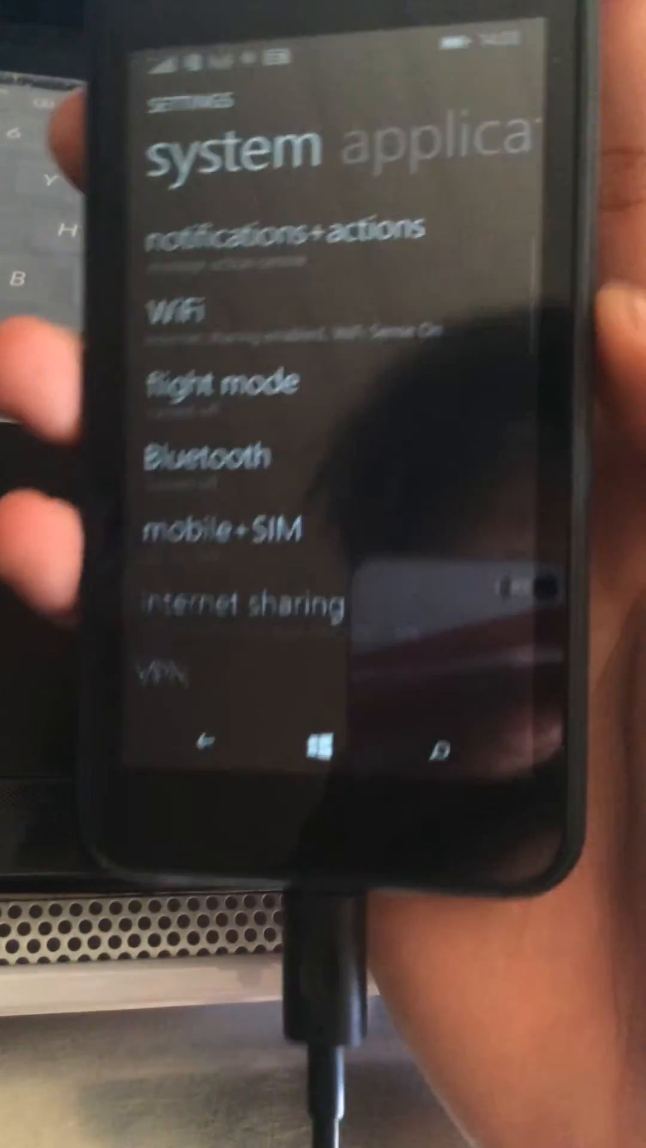